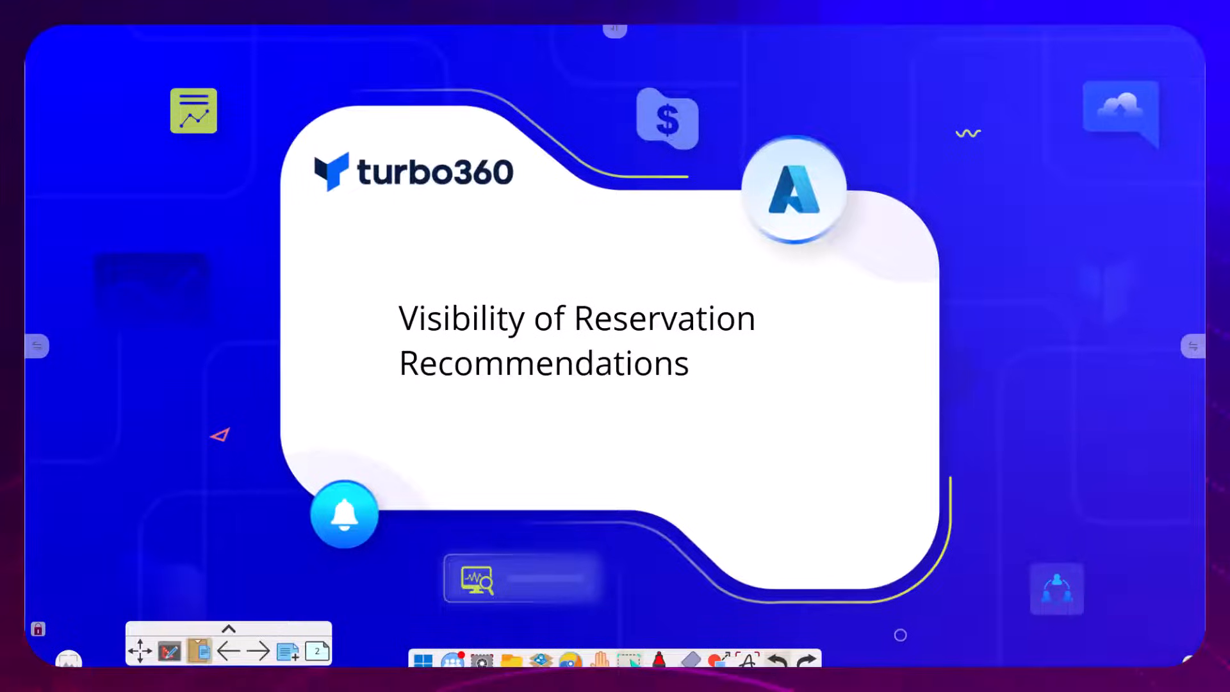
pyautogui.moveTo(897, 507)
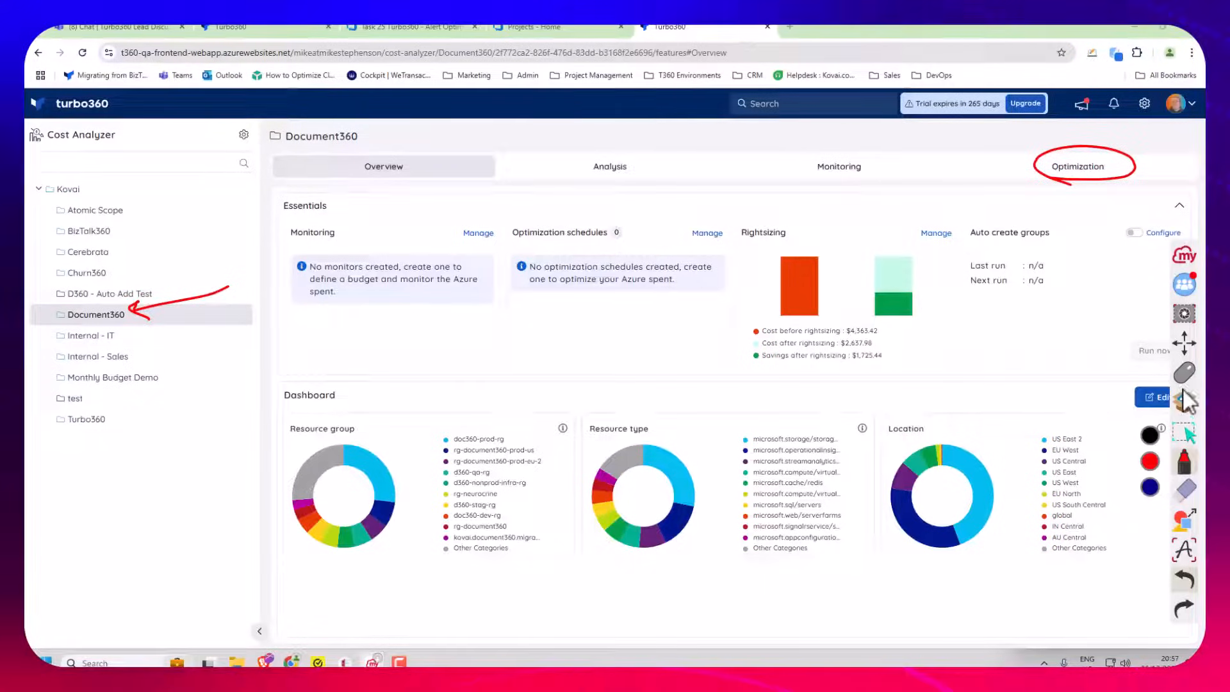
# Show Document360's basic reservation recommendations: 10 high-impact items, $461 potential monthly savings
pyautogui.click(1078, 166)
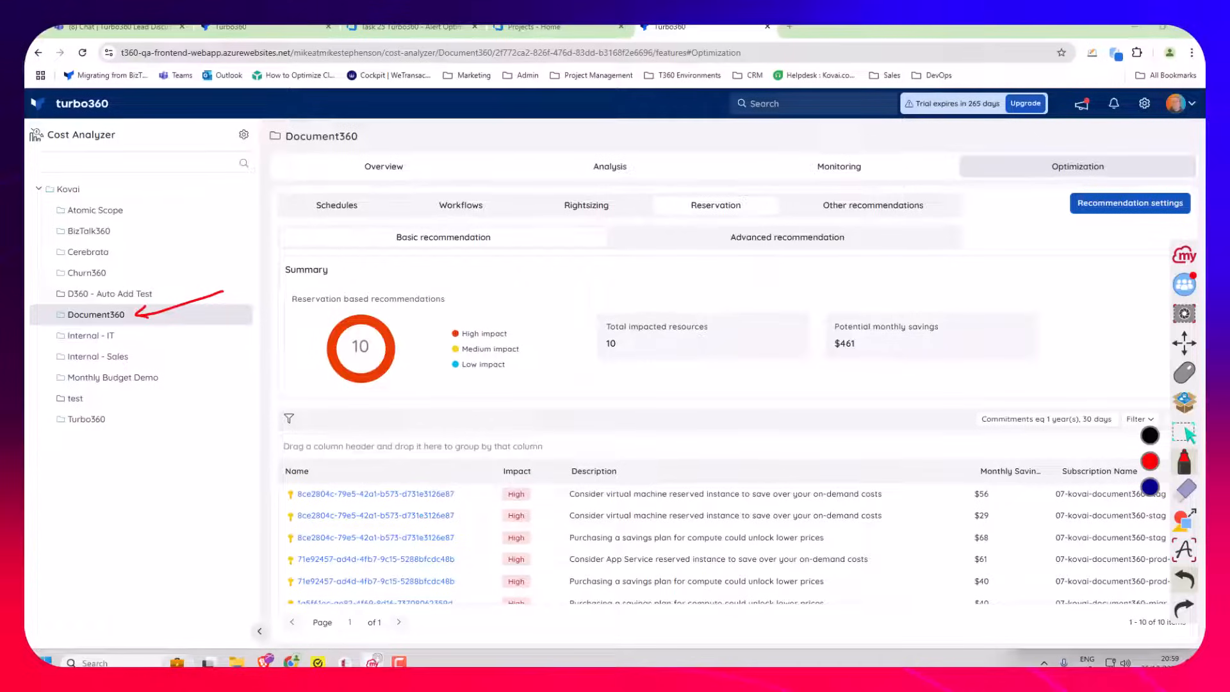
# Review a compute savings plan recommendation, then switch to advanced recommendations (53 resources, $3,316.2 vs $3,207.5)
pyautogui.click(442, 238)
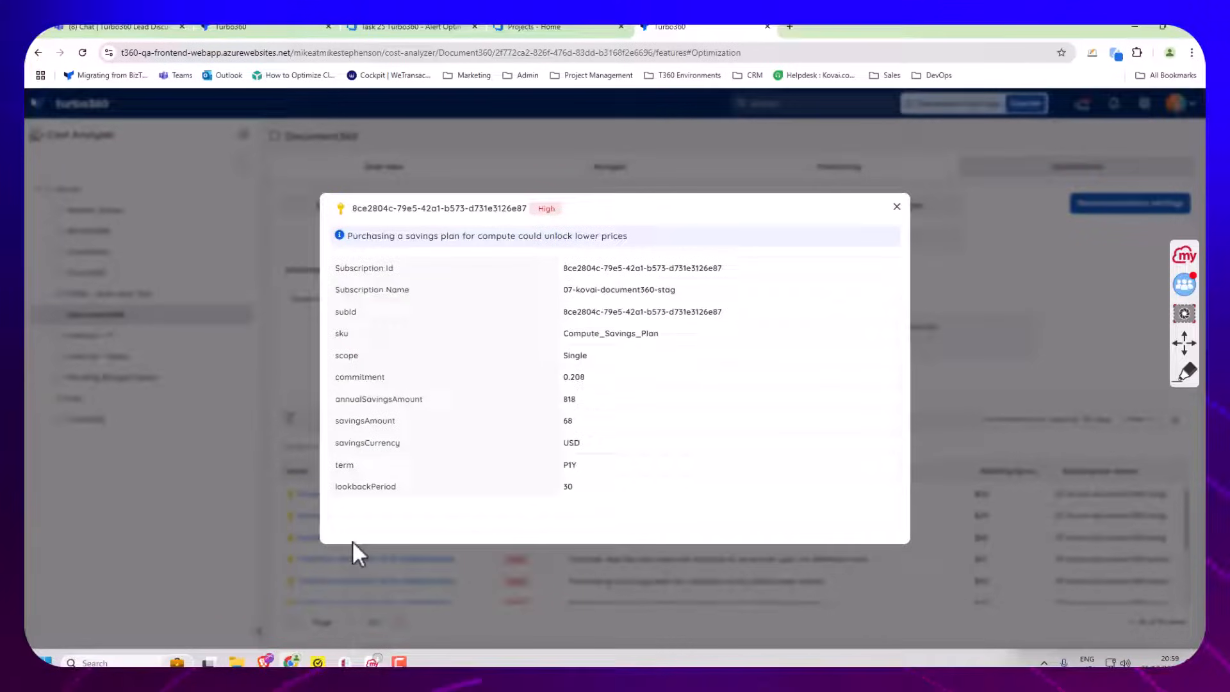
pyautogui.moveTo(654, 385)
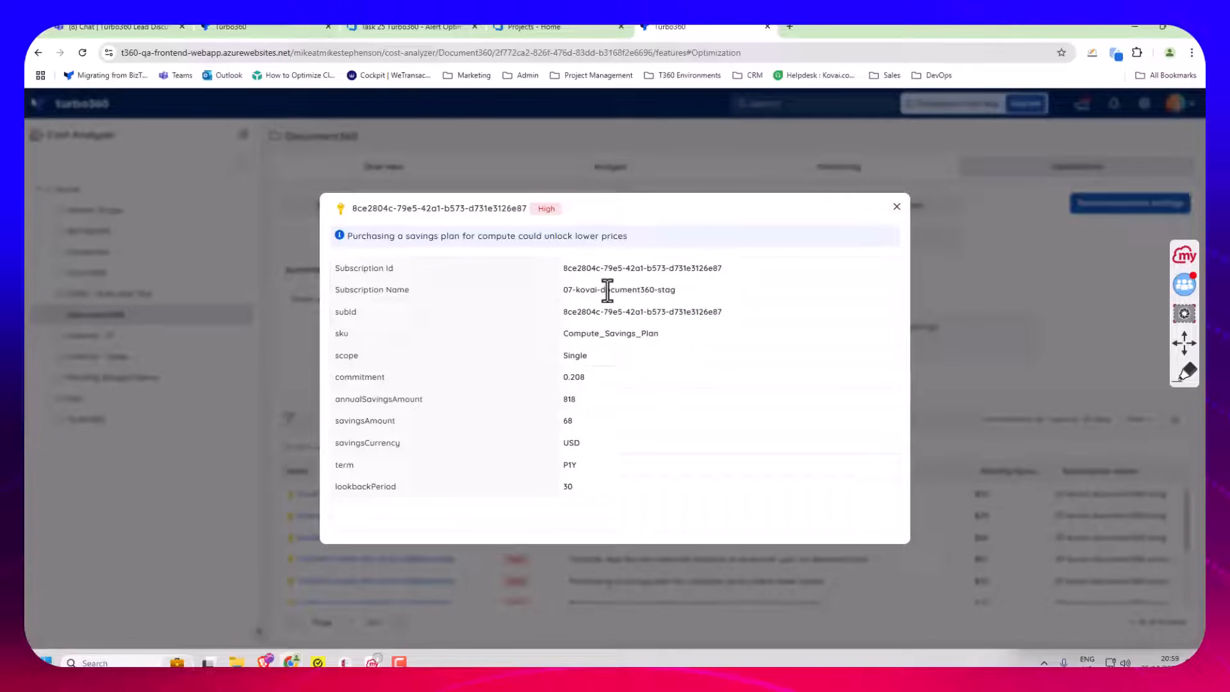
pyautogui.moveTo(900, 218)
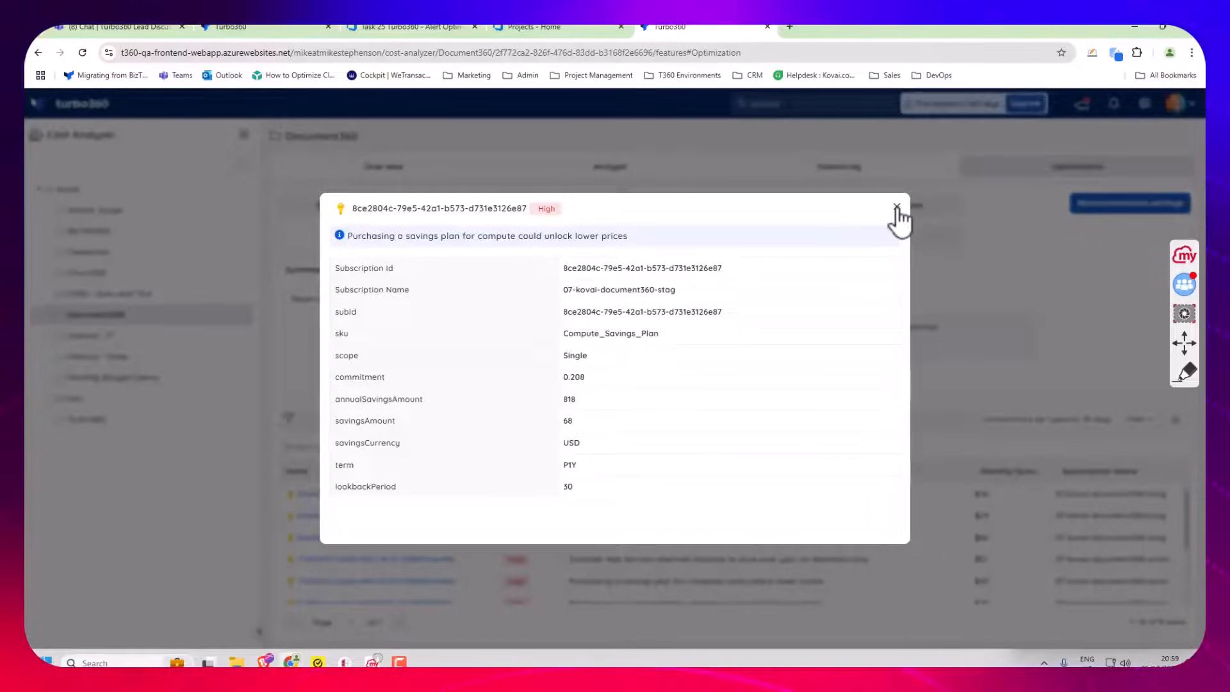
pyautogui.click(898, 208)
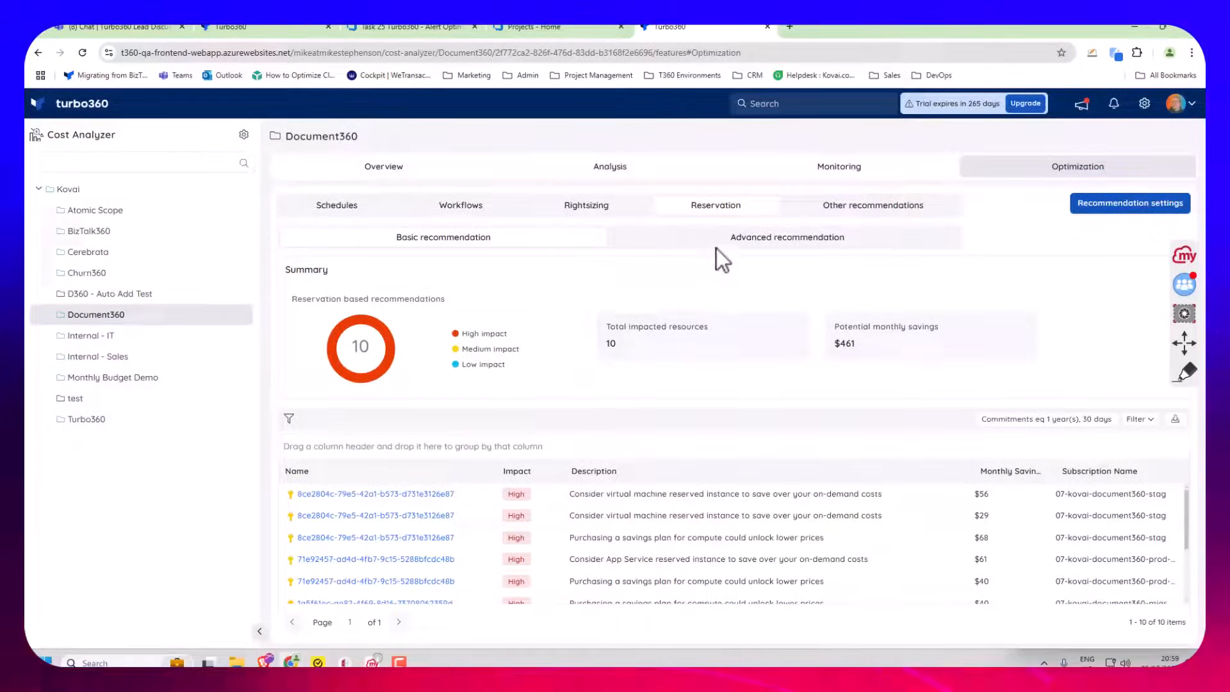
pyautogui.click(786, 237)
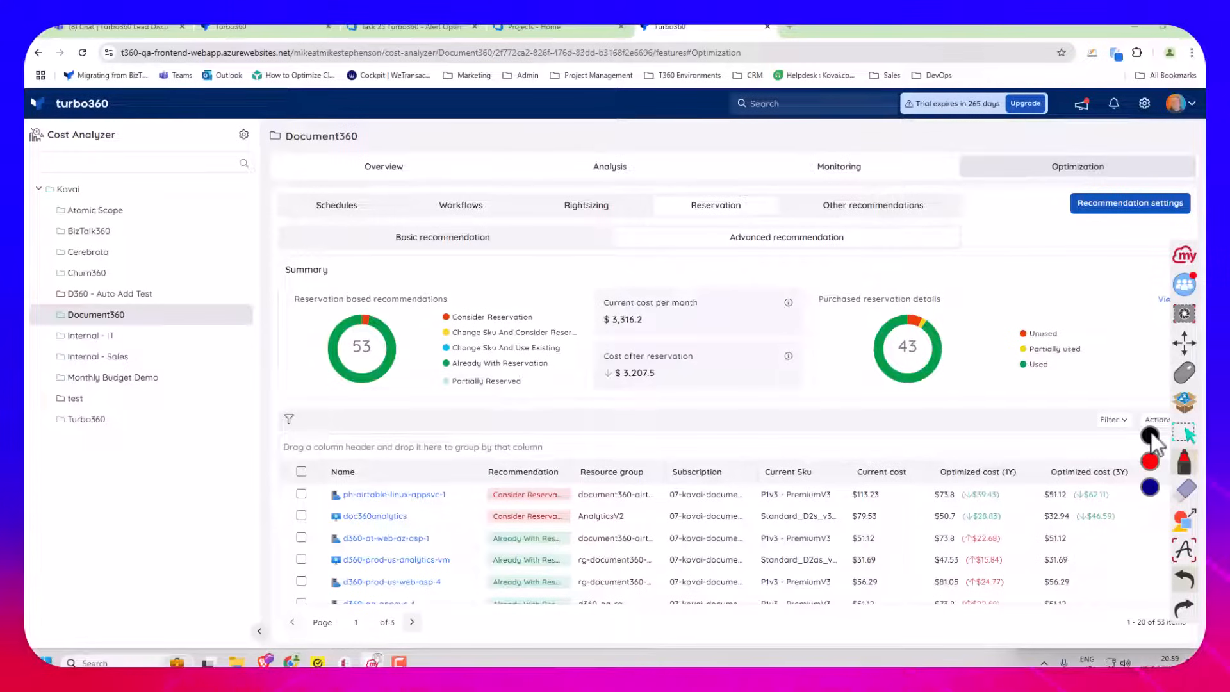
# Show ph-airtable-linux-appsvc-1 details: $113.23 monthly, saving $39.43 (1-year) or $62.11 (3-year)
pyautogui.moveTo(483, 550); pyautogui.dragTo(580, 529)
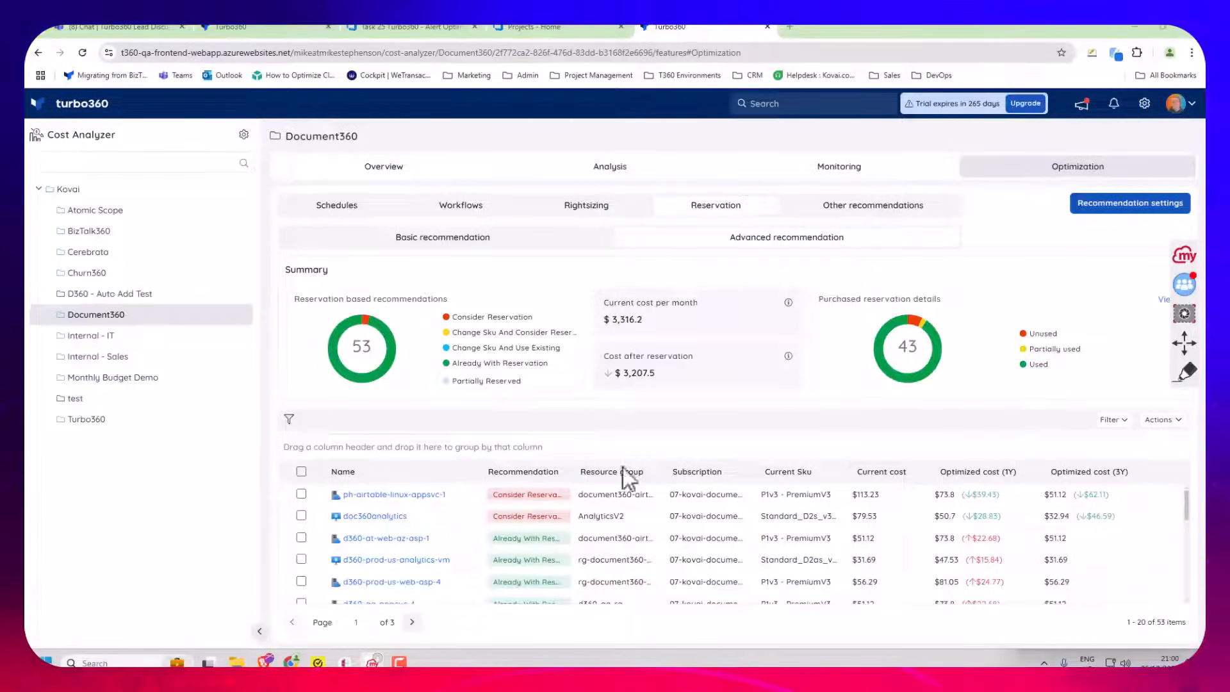
pyautogui.click(396, 494)
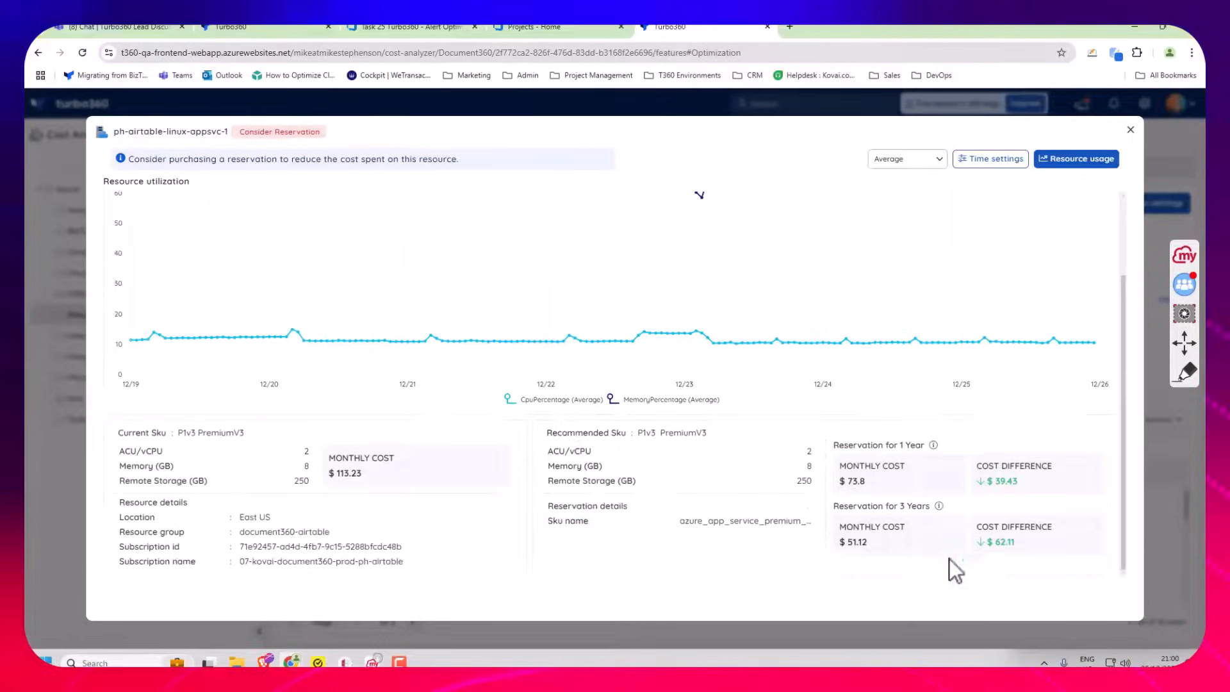
pyautogui.moveTo(809, 428)
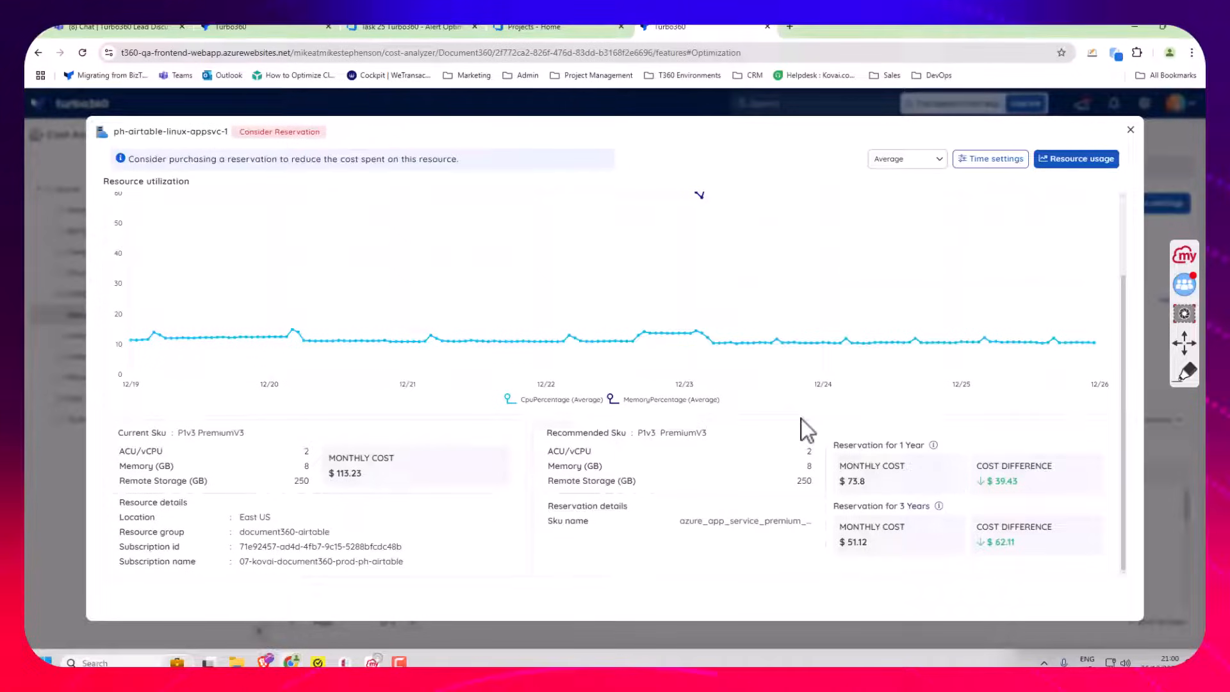
pyautogui.moveTo(921, 478)
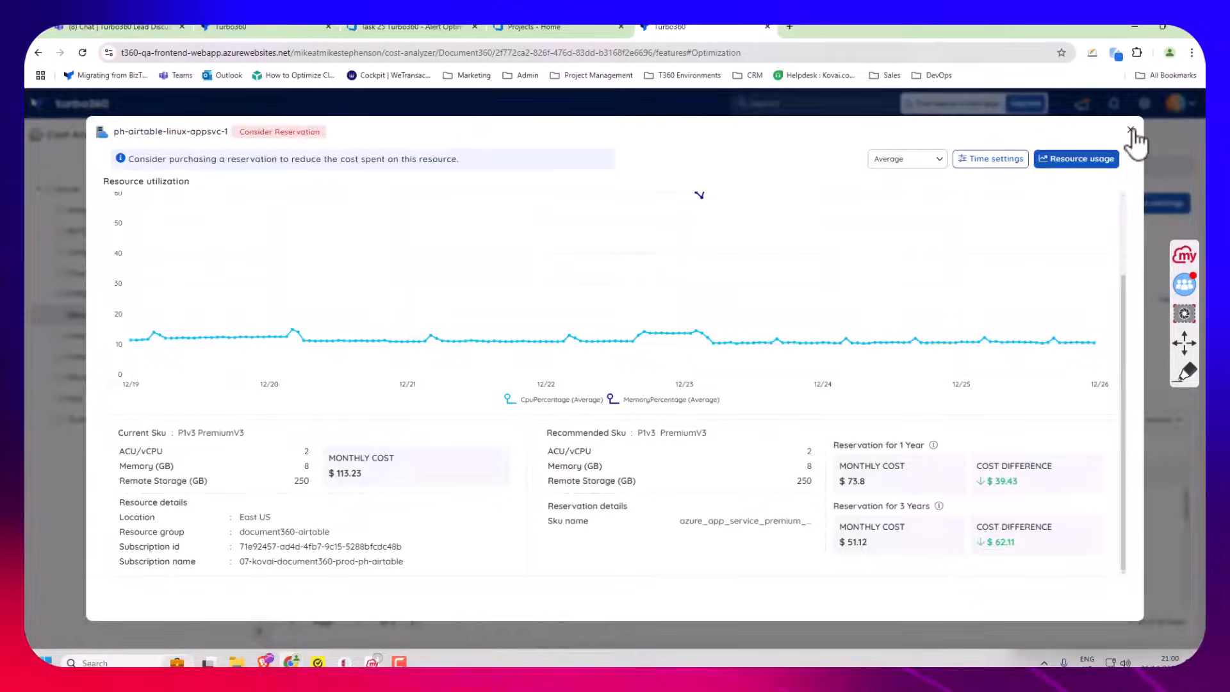
# Close the ph-airtable-linux-appsvc-1 details, returning to the 53-resource advanced list
pyautogui.click(1135, 131)
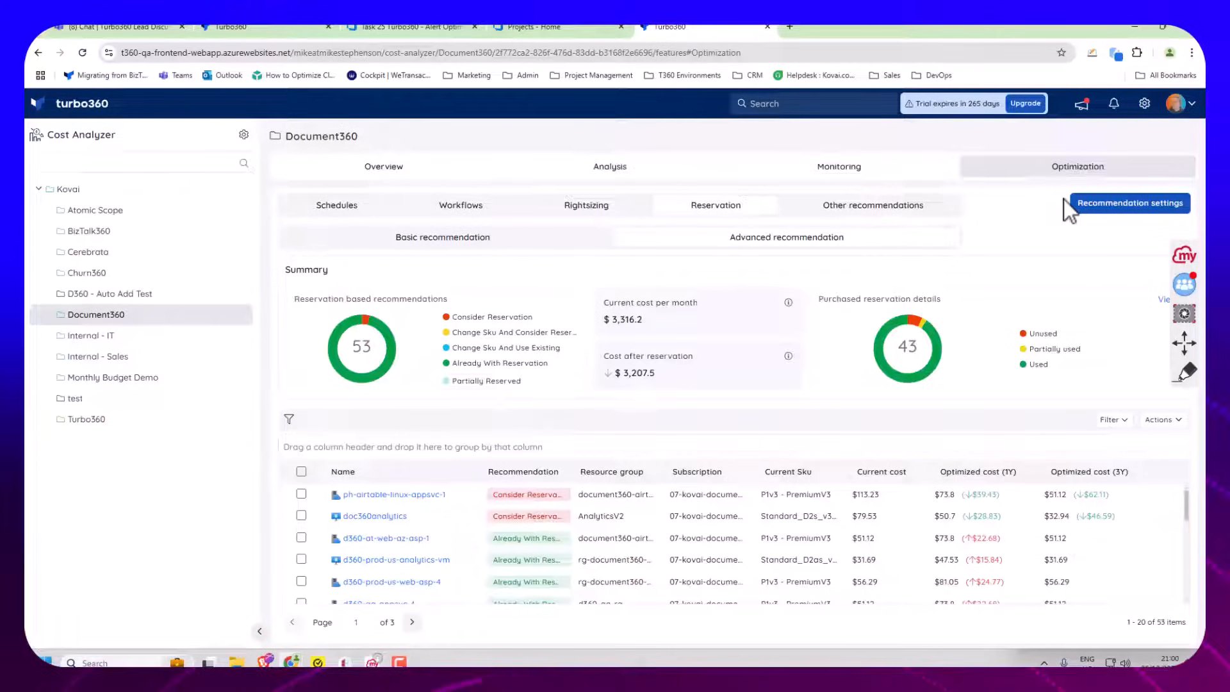
pyautogui.moveTo(1017, 424)
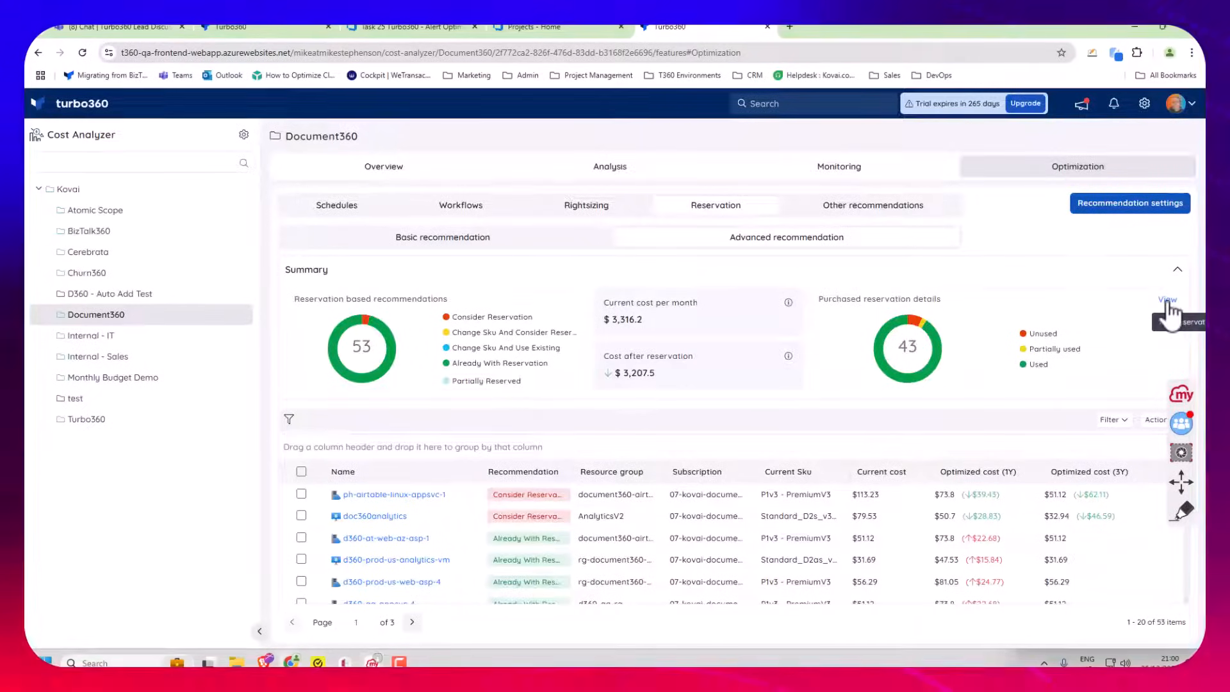
# List Document360's 43 purchased reservations with unused, partially used and used statuses
pyautogui.click(1168, 300)
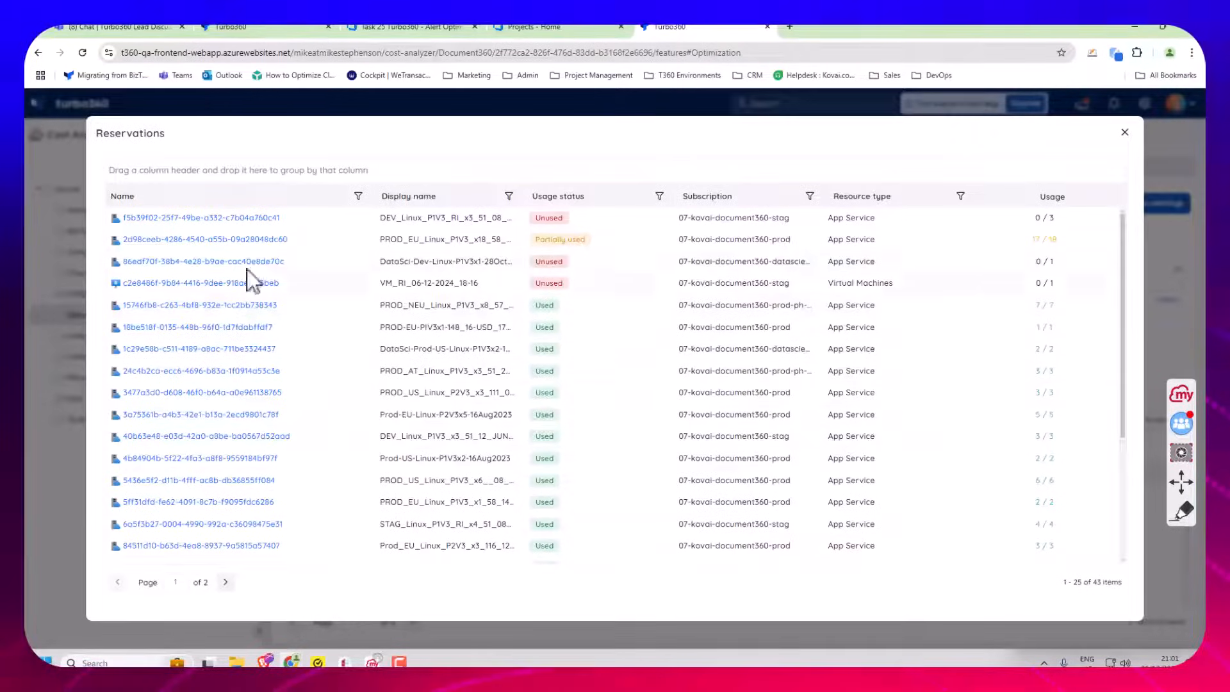
pyautogui.moveTo(278, 255)
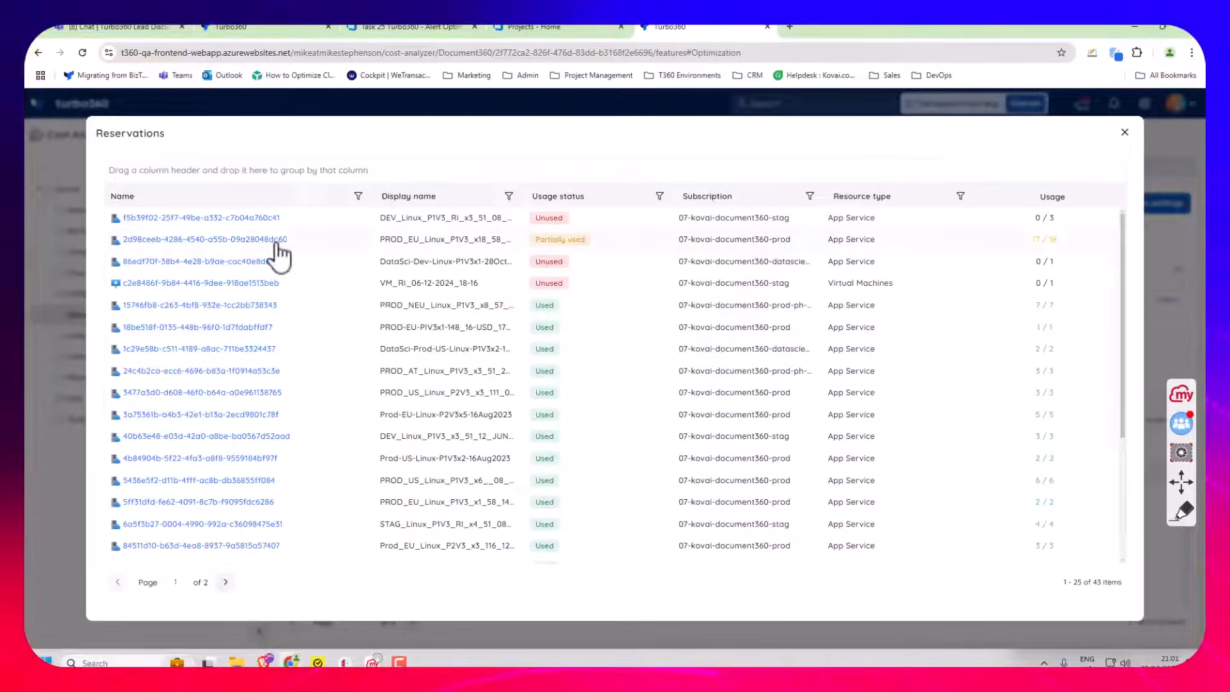
# Show consumption for PROD_EU_Linux_P1V3_x18: 18/18 used, West Europe, expires 28/11/2026, with essentials expanded
pyautogui.click(205, 240)
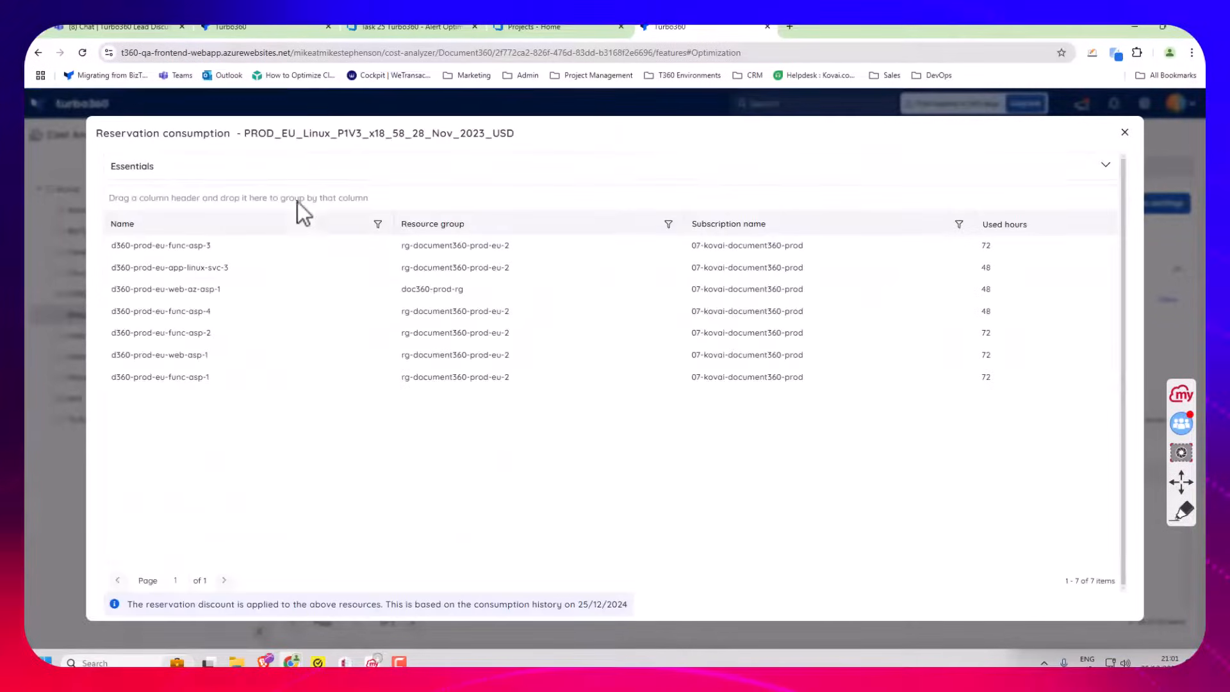
pyautogui.click(1106, 165)
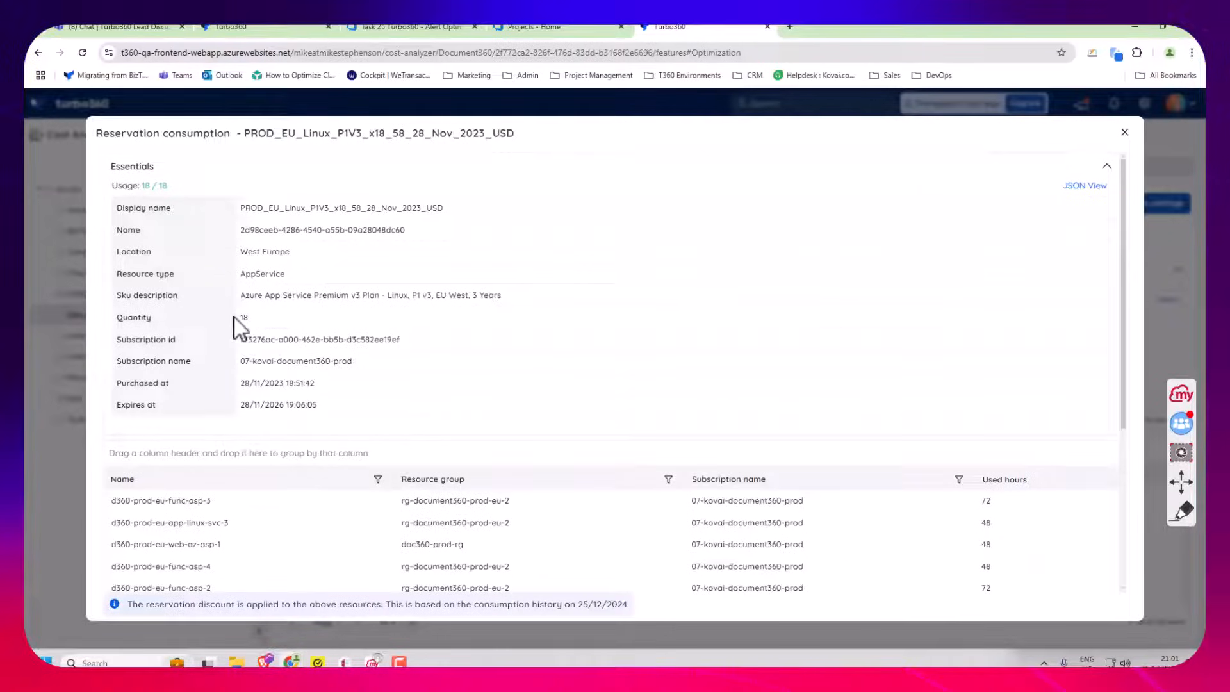
pyautogui.moveTo(333, 314)
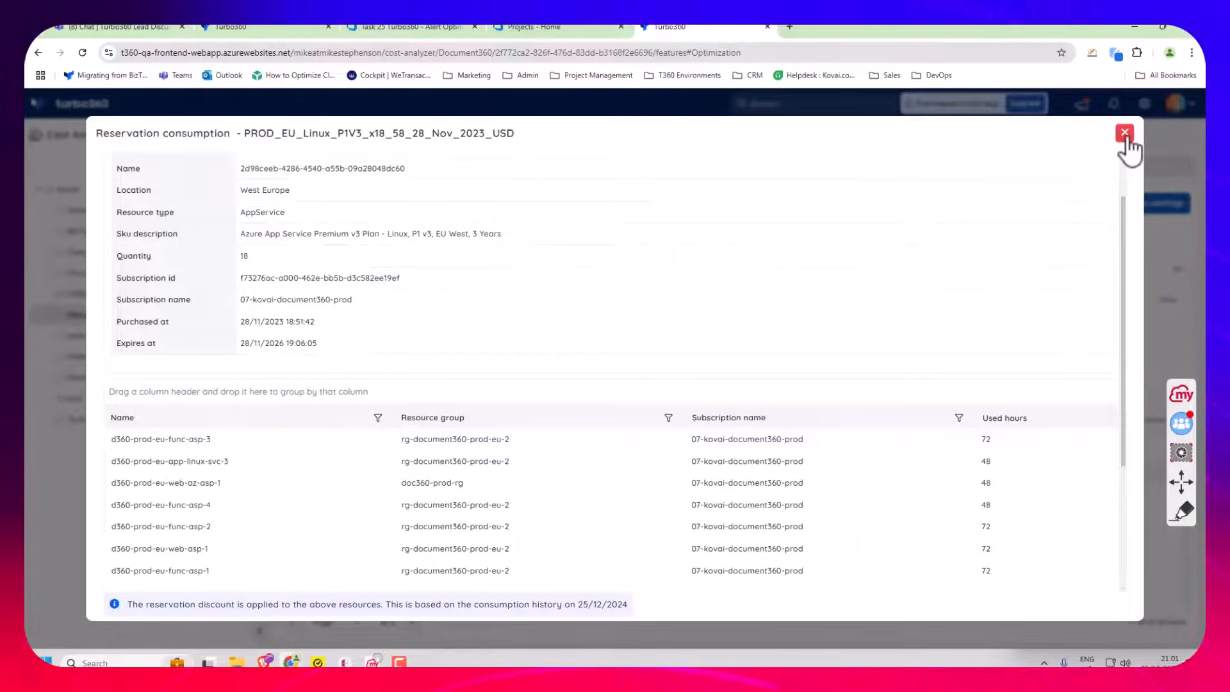
# Close the reservation consumption details, returning to Document360's advanced recommendations
pyautogui.click(1124, 132)
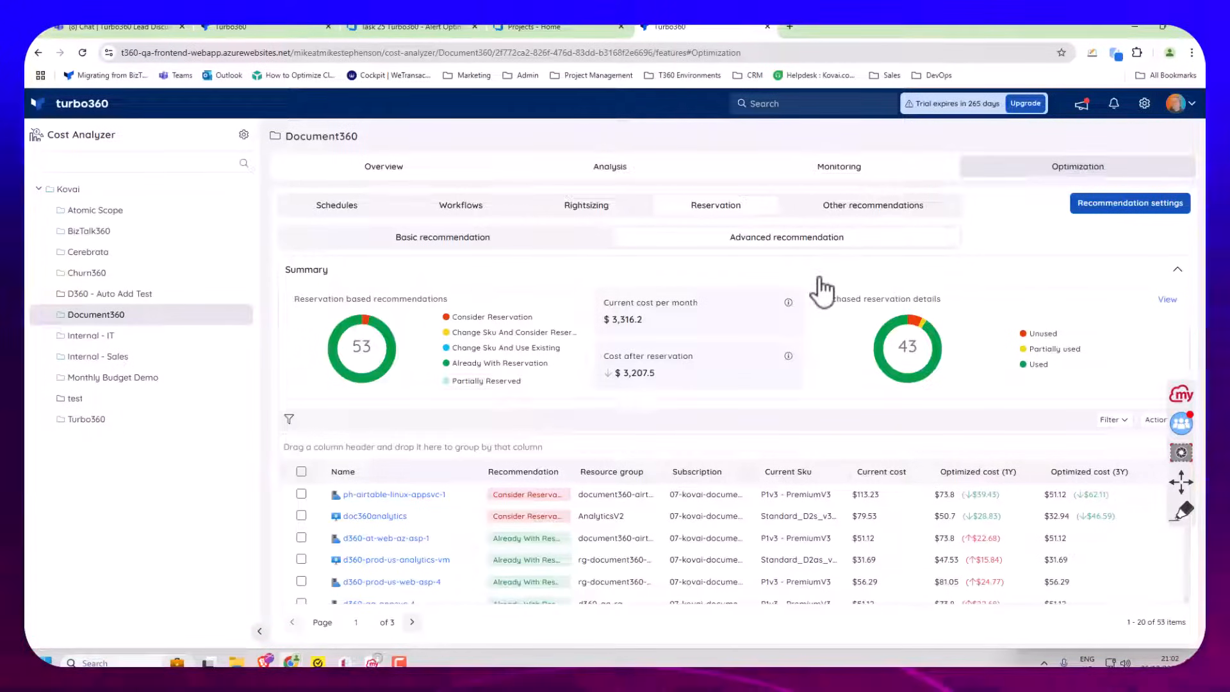
pyautogui.moveTo(1042, 654)
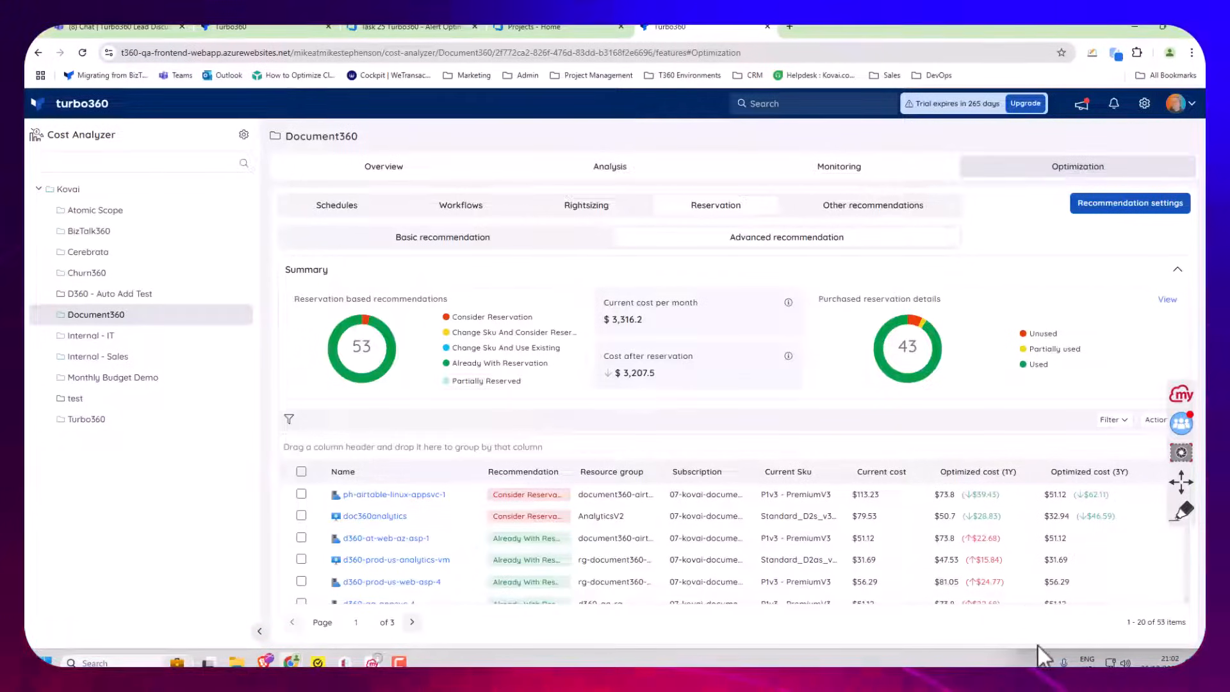